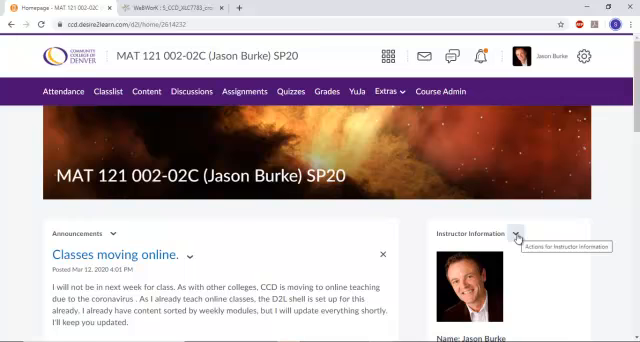
# Edit the Instructor Information widget's content and start inserting a link
pyautogui.click(520, 234)
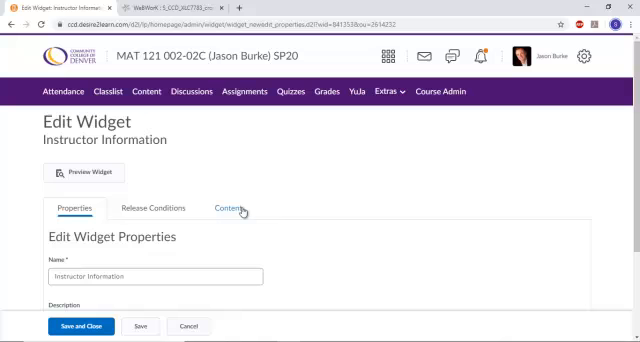
pyautogui.click(229, 208)
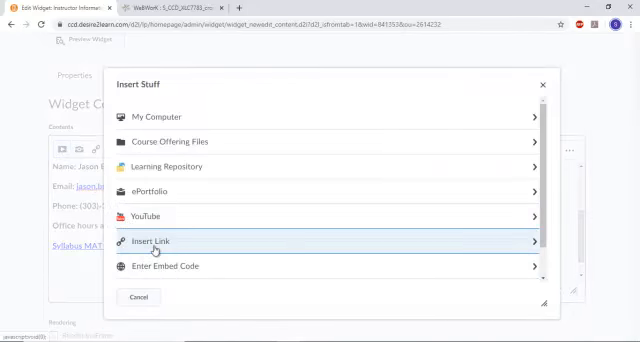
pyautogui.click(159, 240)
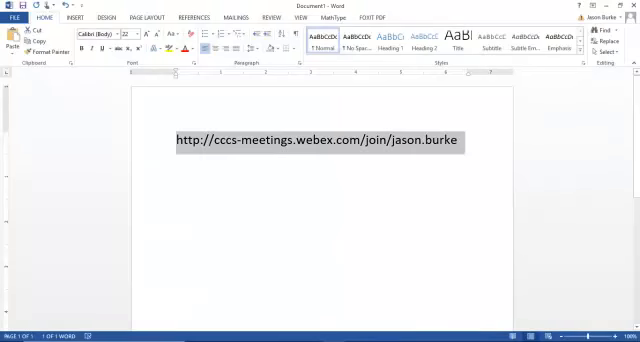
# Copy the Webex personal meeting URL from the Word document
pyautogui.click(326, 270)
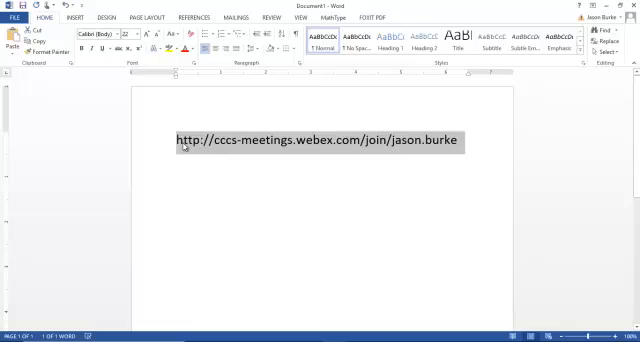
pyautogui.moveTo(185, 147)
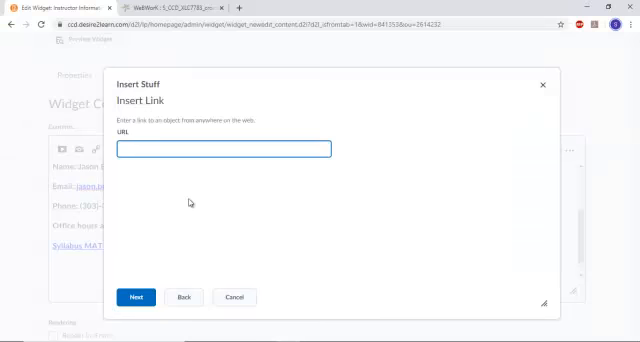
pyautogui.write('http://cccs-meetings.webex.com/join/jason.burke')
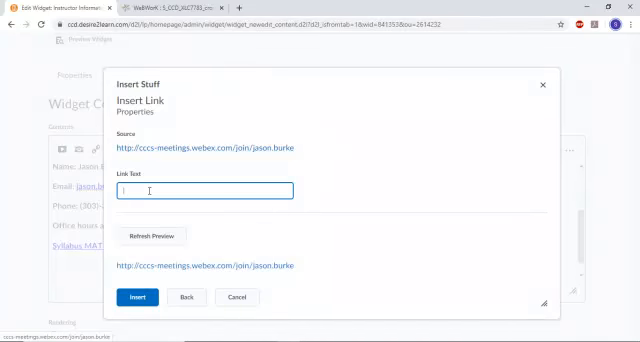
pyautogui.write('Webe')
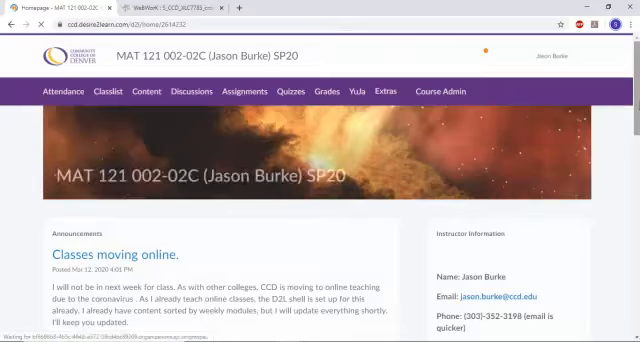
pyautogui.scroll(-3)
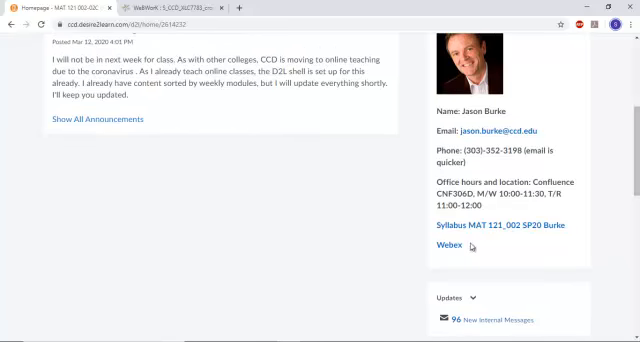
pyautogui.moveTo(518, 243)
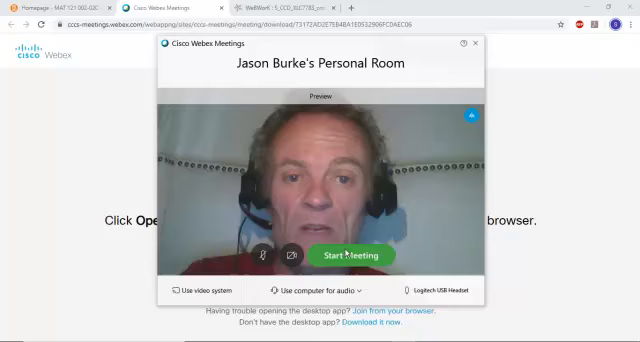
# Start the personal room meeting, turn off video, and open content-sharing options
pyautogui.click(349, 255)
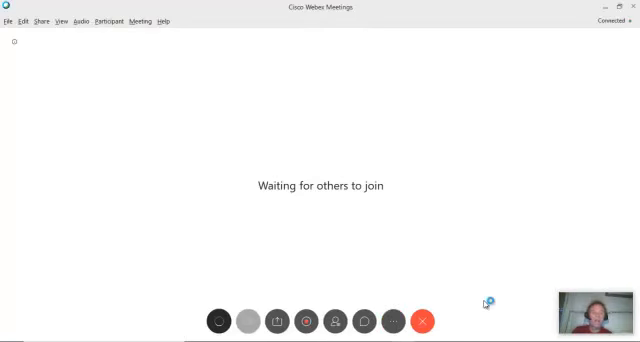
pyautogui.moveTo(475, 286)
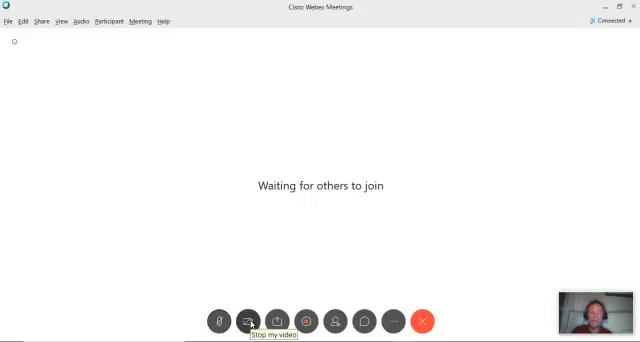
pyautogui.click(249, 321)
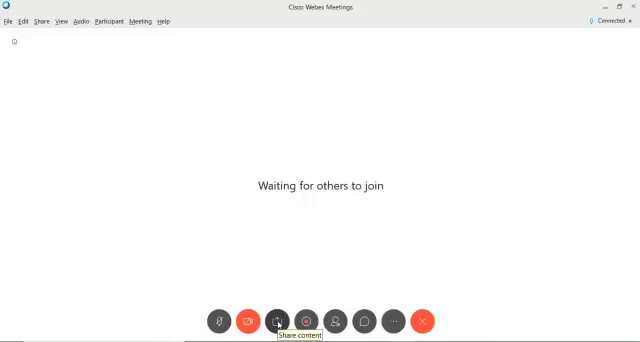
pyautogui.click(277, 320)
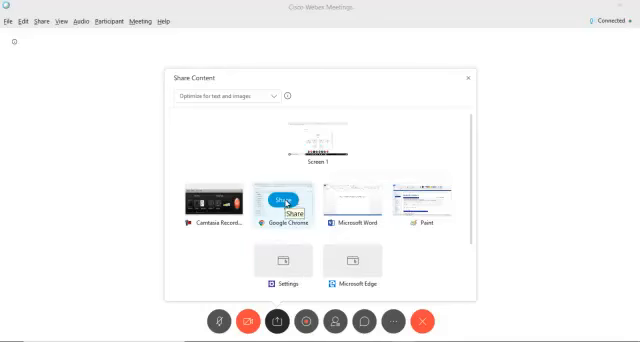
# Share the Google Chrome window showing the WeBWorK Section 05.1 problem
pyautogui.click(295, 192)
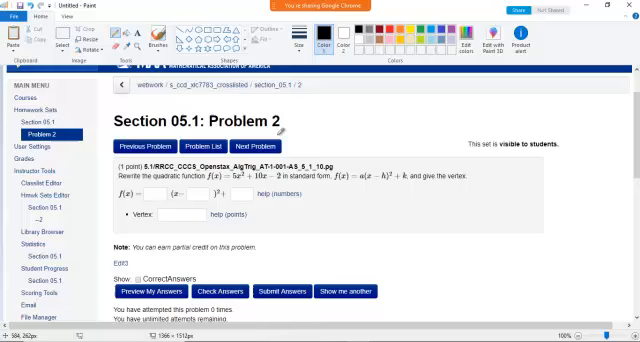
# Draw a black pencil scribble beside the help (numbers) link in Paint
pyautogui.moveTo(305, 195); pyautogui.dragTo(345, 200)
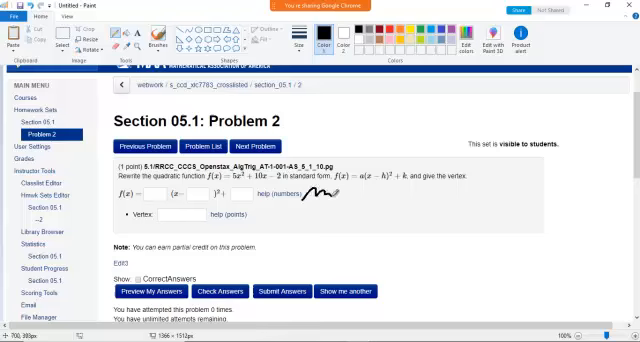